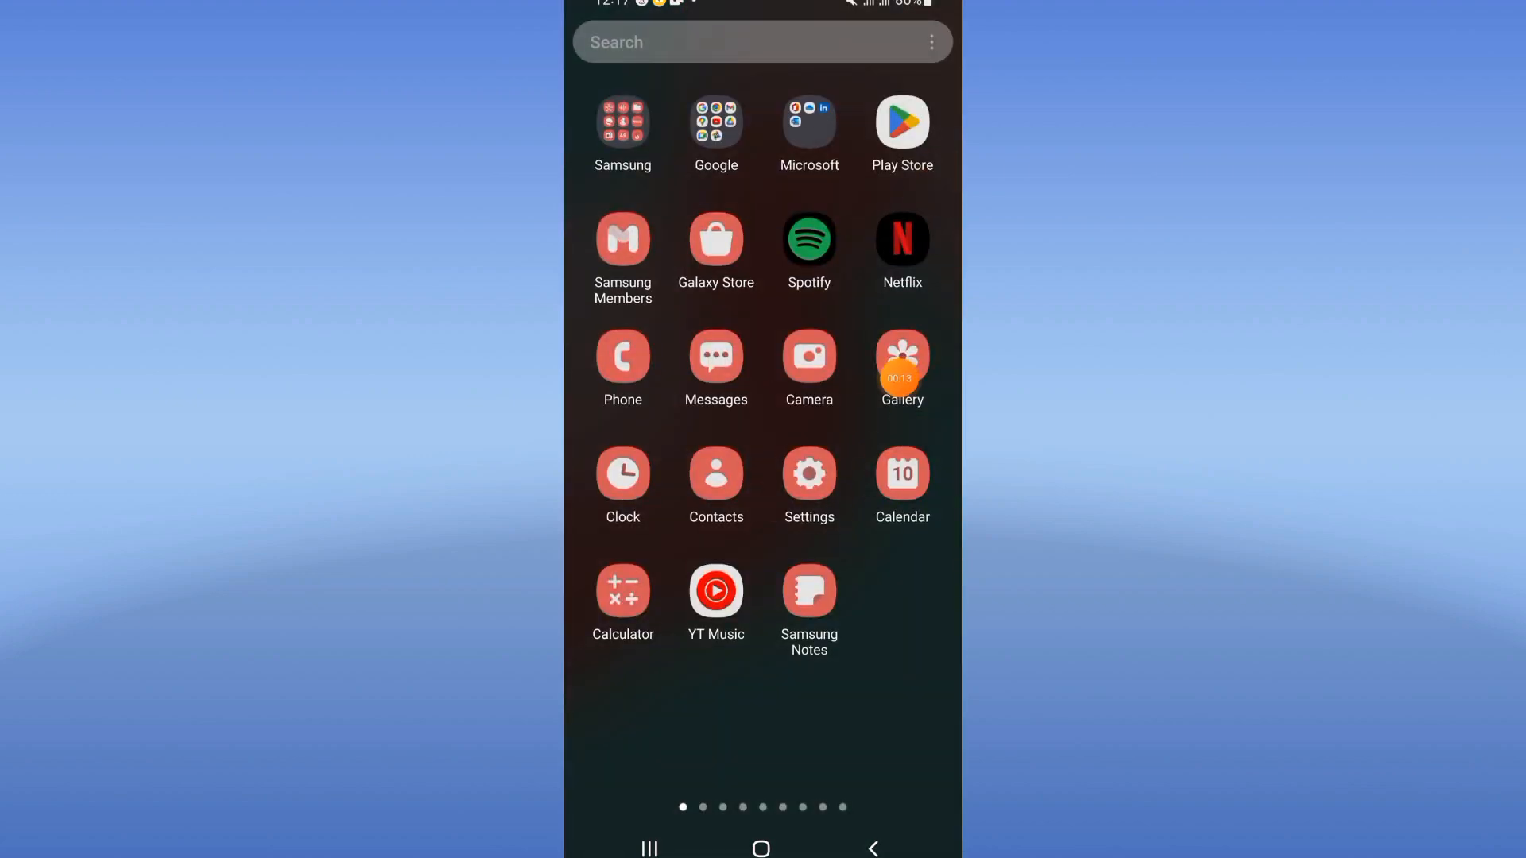
- Search the Settings apps list for "tik" so TikTok is the only result
click(762, 42)
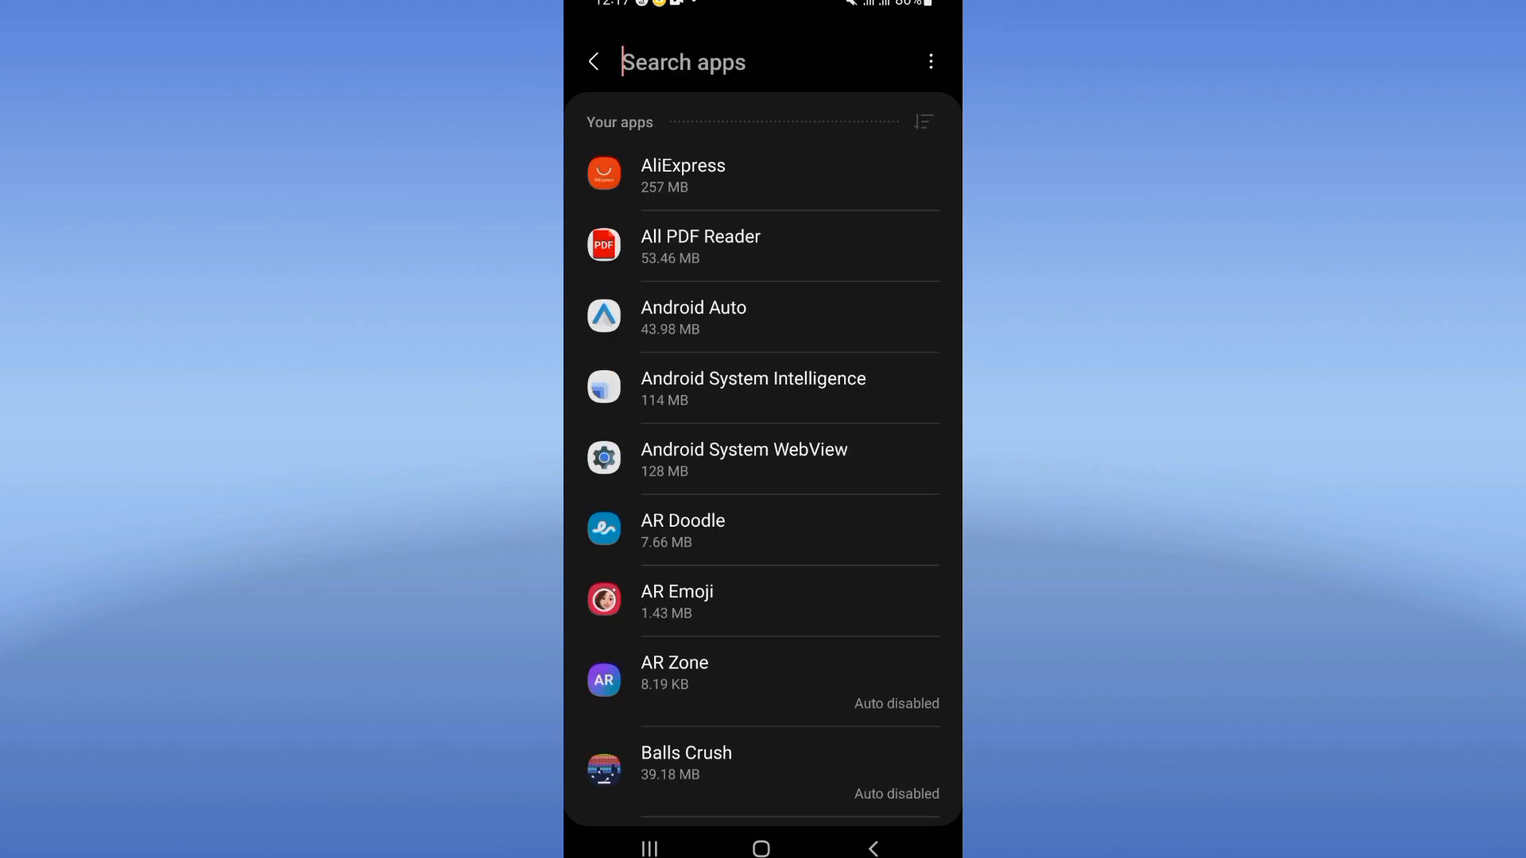
text(tik)
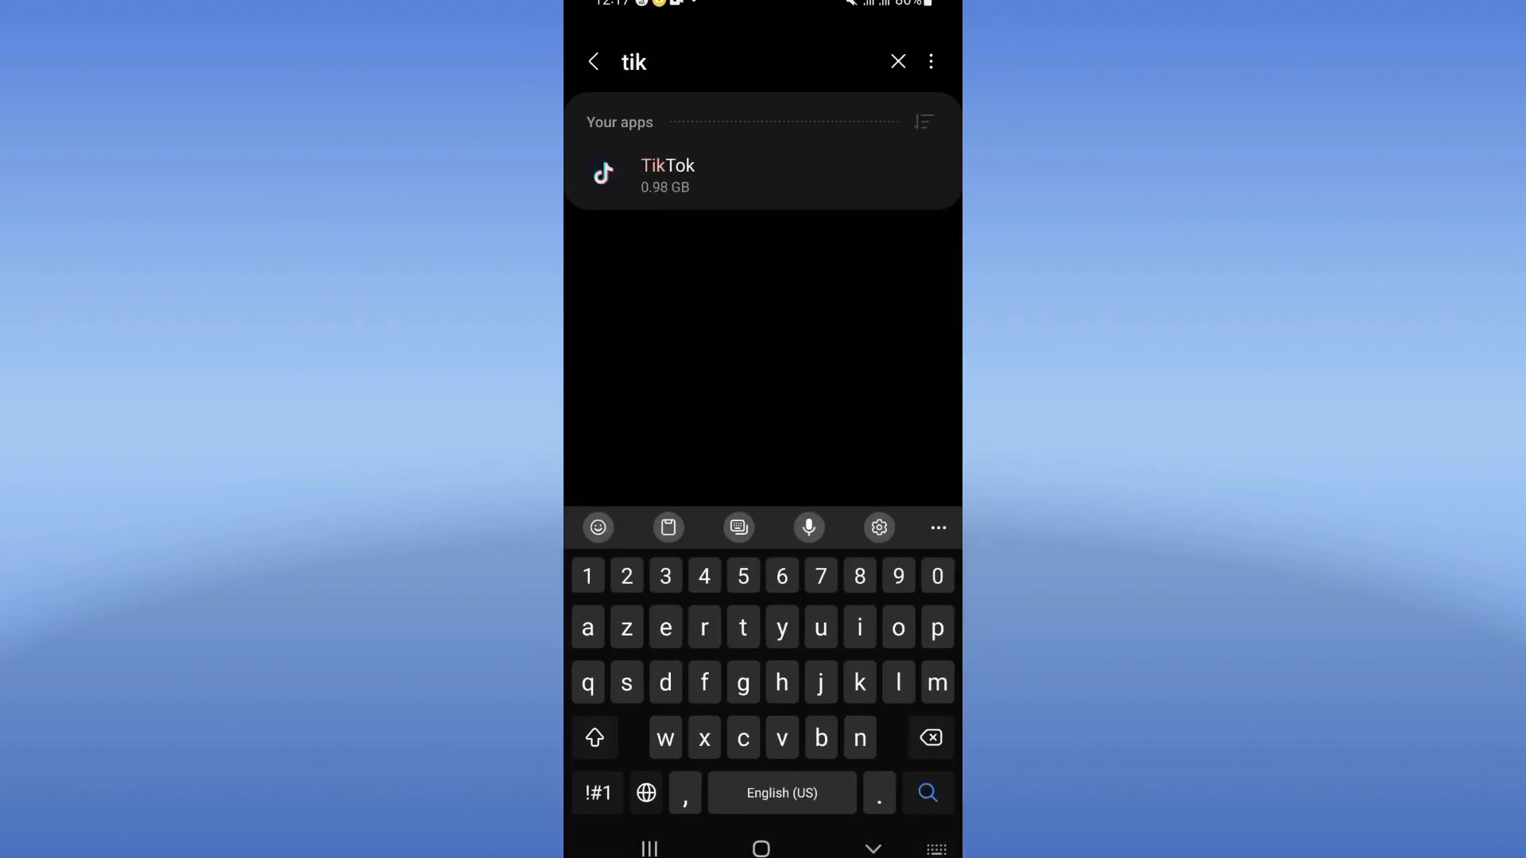